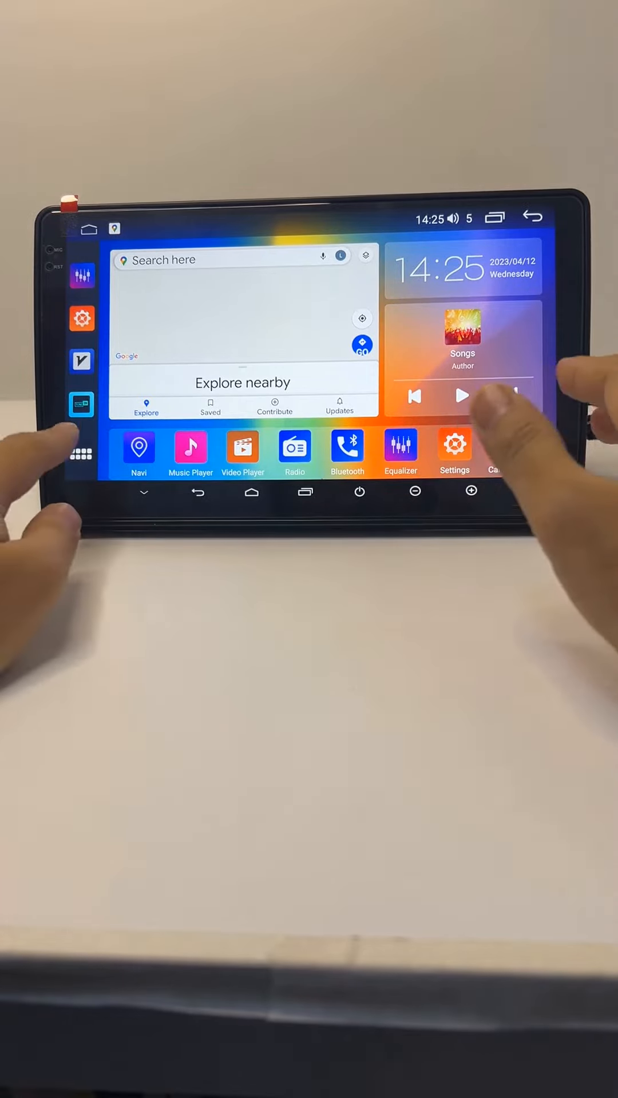
Launch Equalizer from the app drawer, view Sound Filter, then show the graphic EQ curve.
left_click(79, 453)
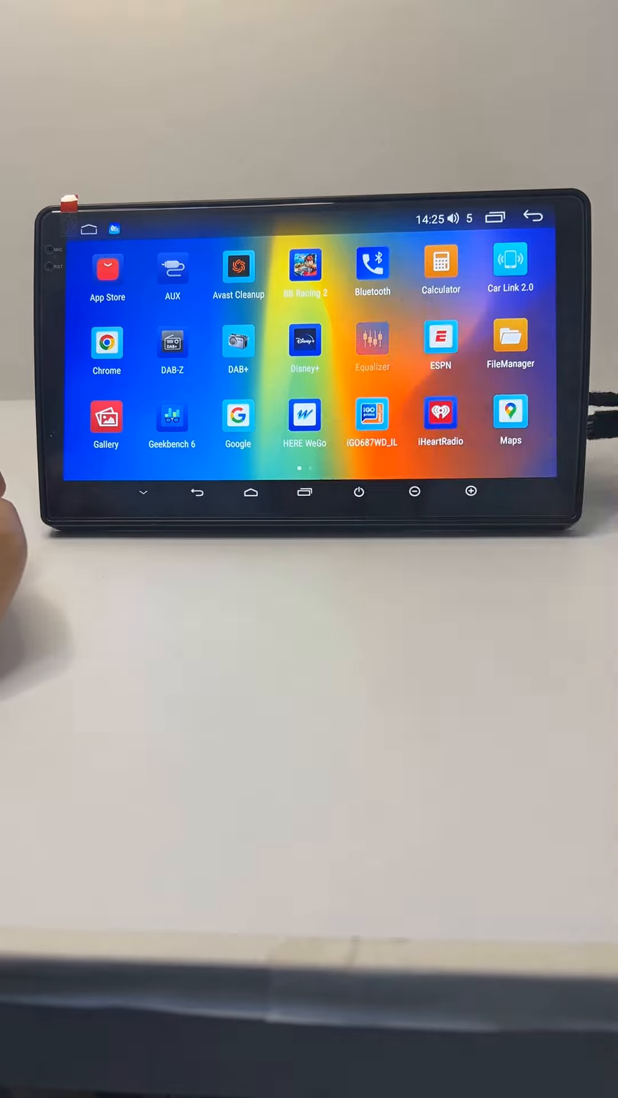
left_click(372, 340)
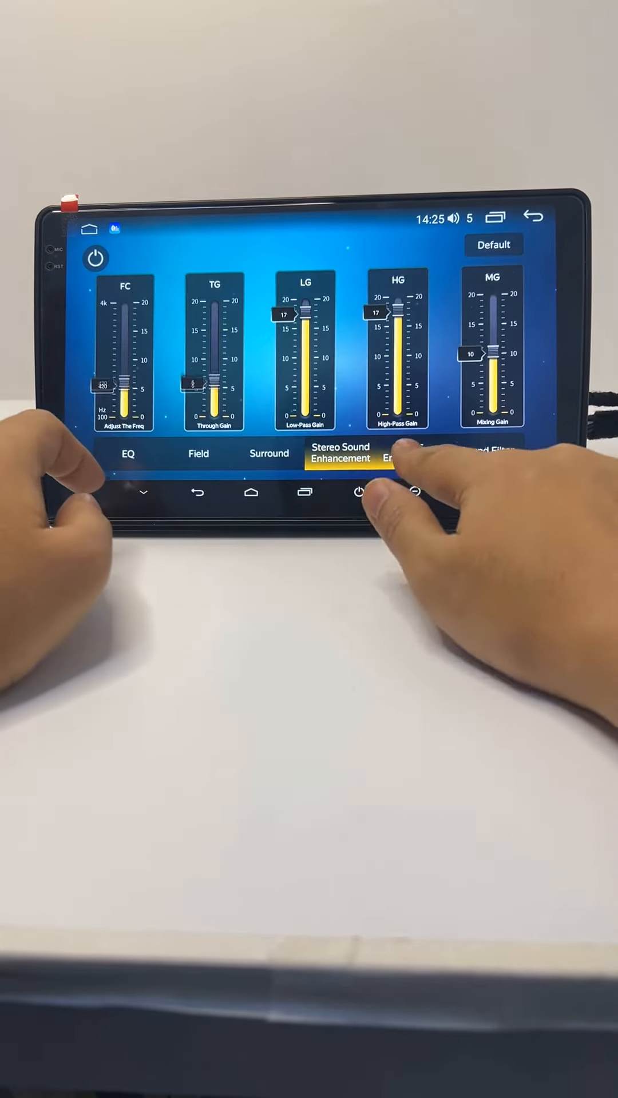
left_click(486, 451)
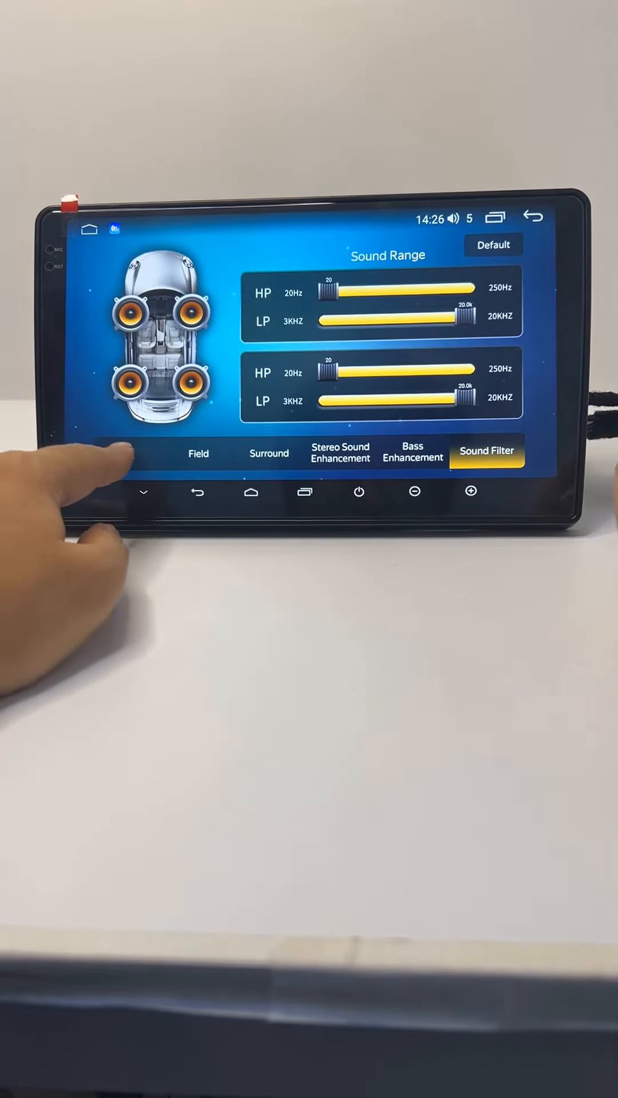
left_click(127, 454)
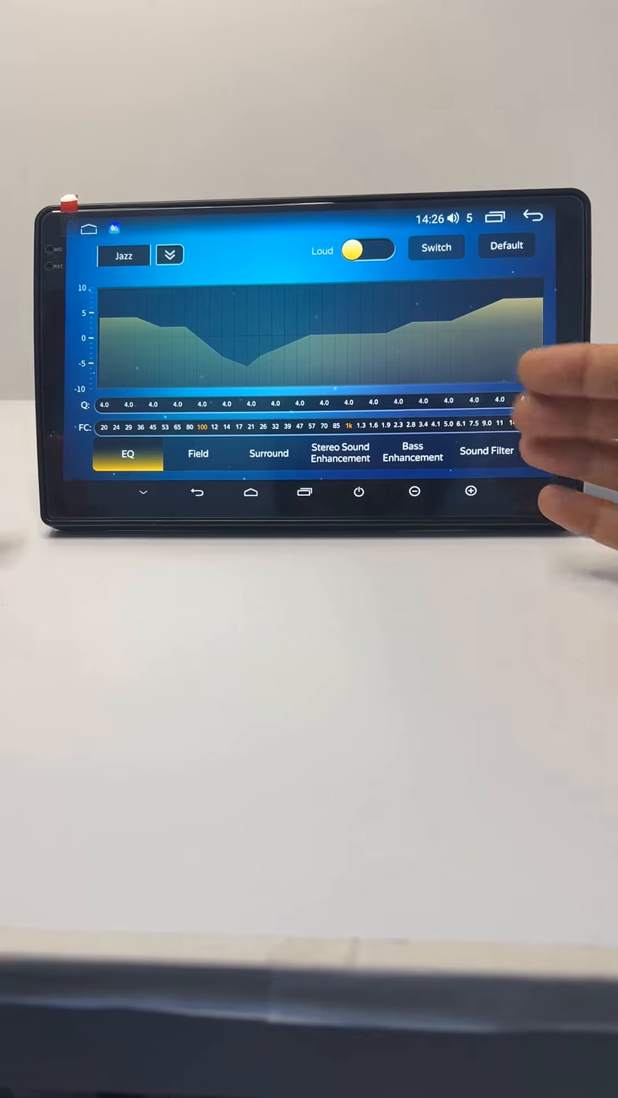
mouse_move(547, 448)
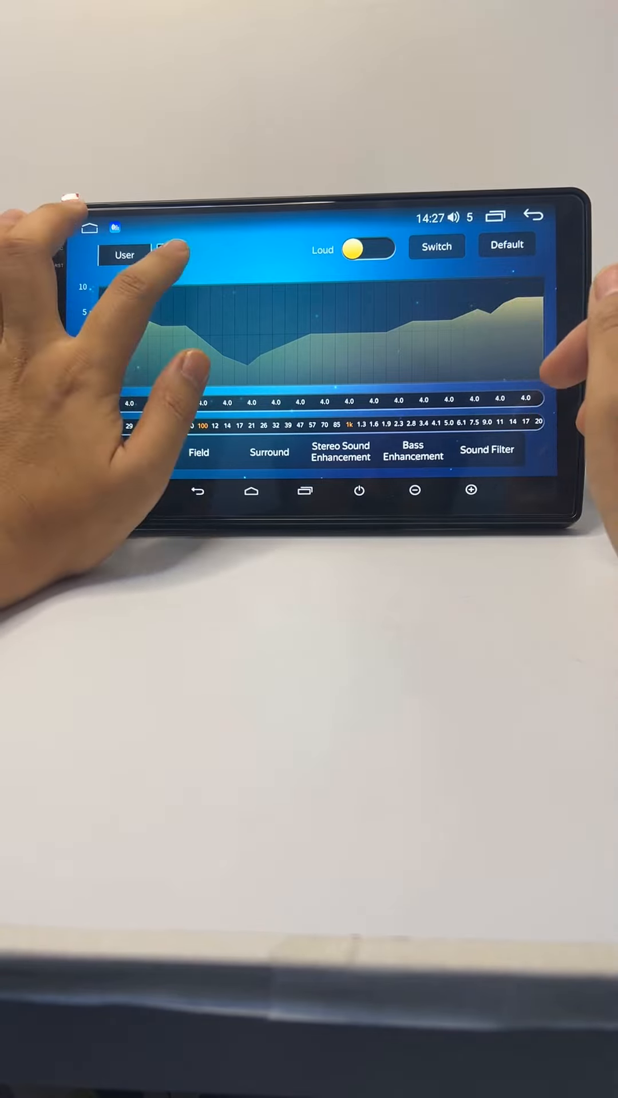
From the preset list apply Standard, then Rock, then Classic.
left_click(168, 254)
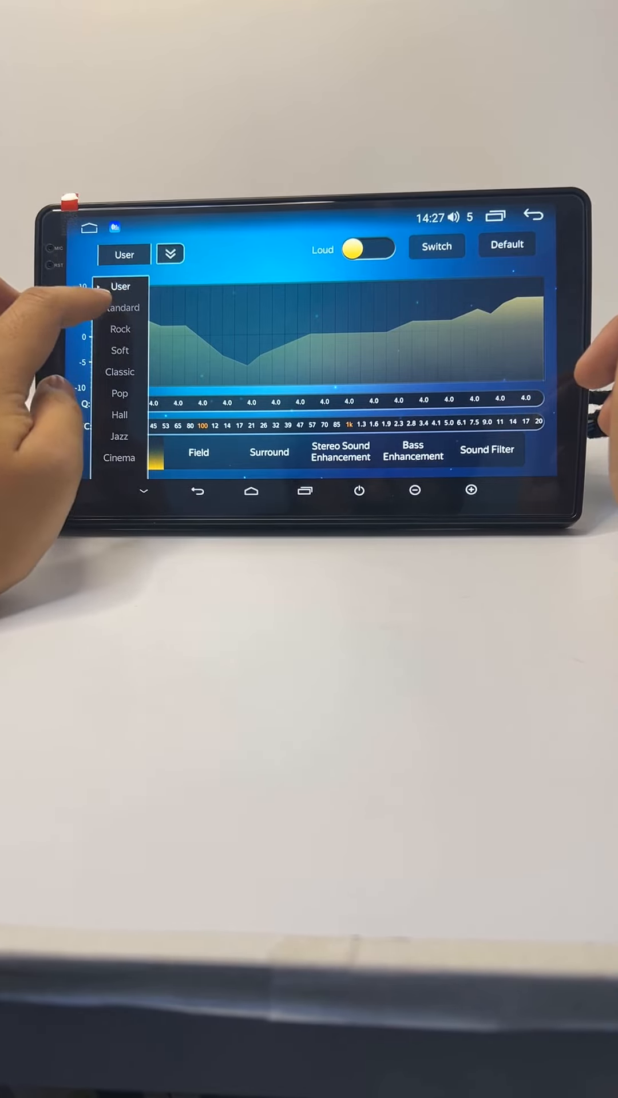
left_click(121, 308)
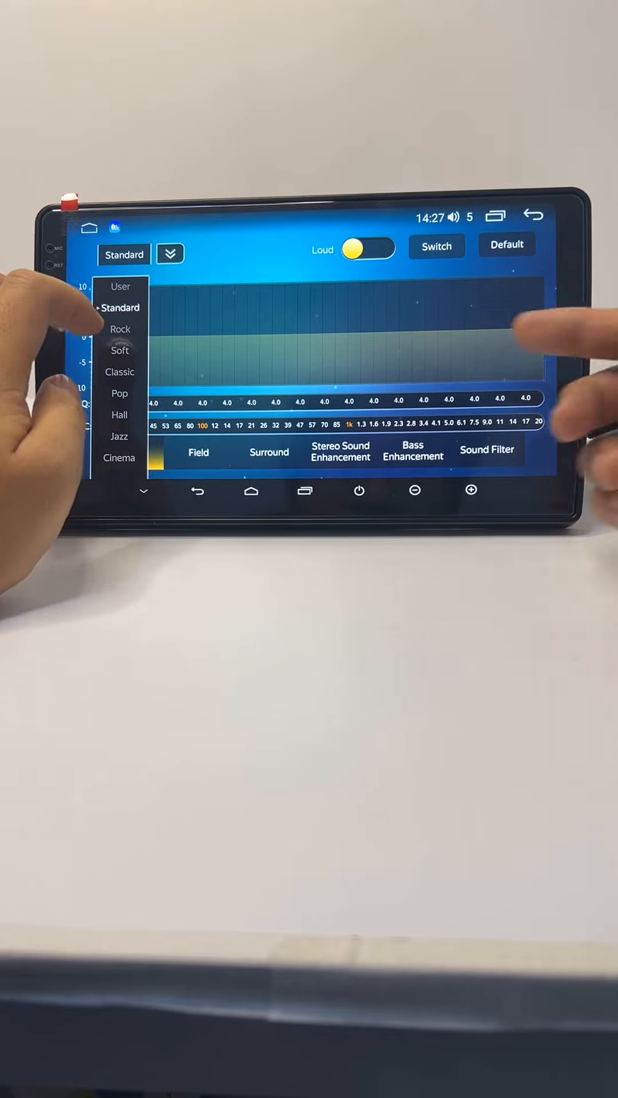
left_click(120, 329)
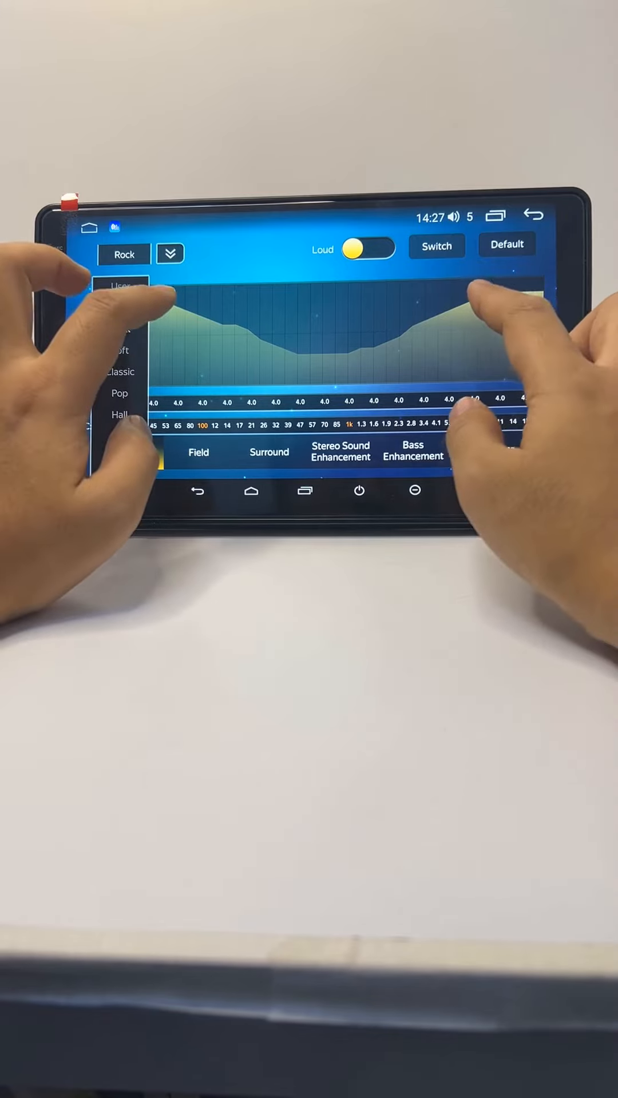
left_click(170, 254)
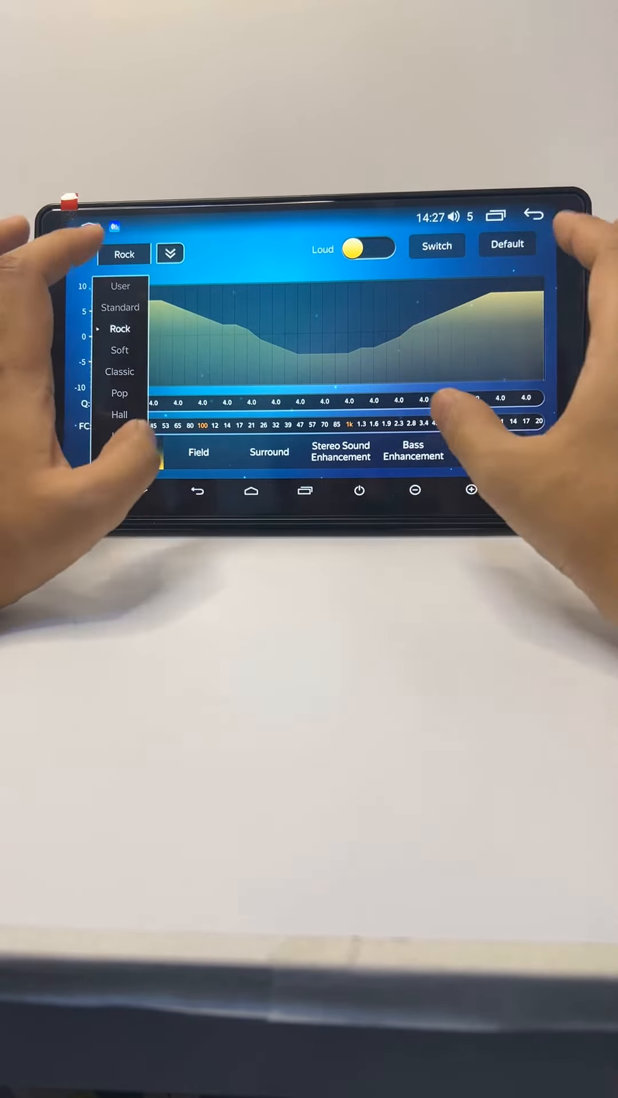
left_click(120, 372)
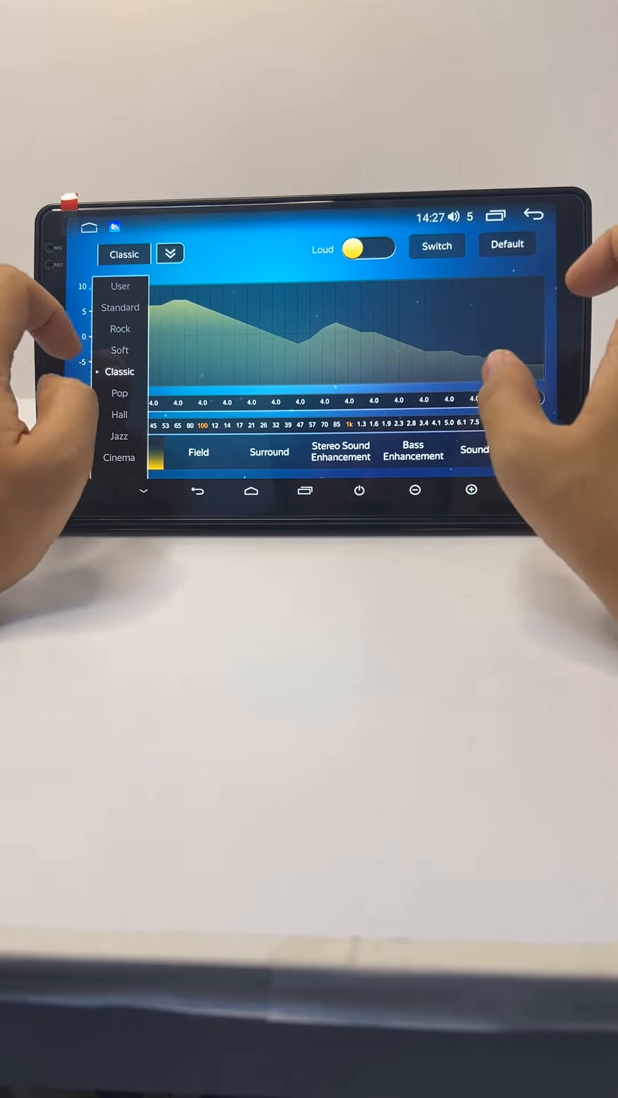
Apply Soft, Classic, Pop and Jazz presets in turn, then return to User mode.
left_click(120, 350)
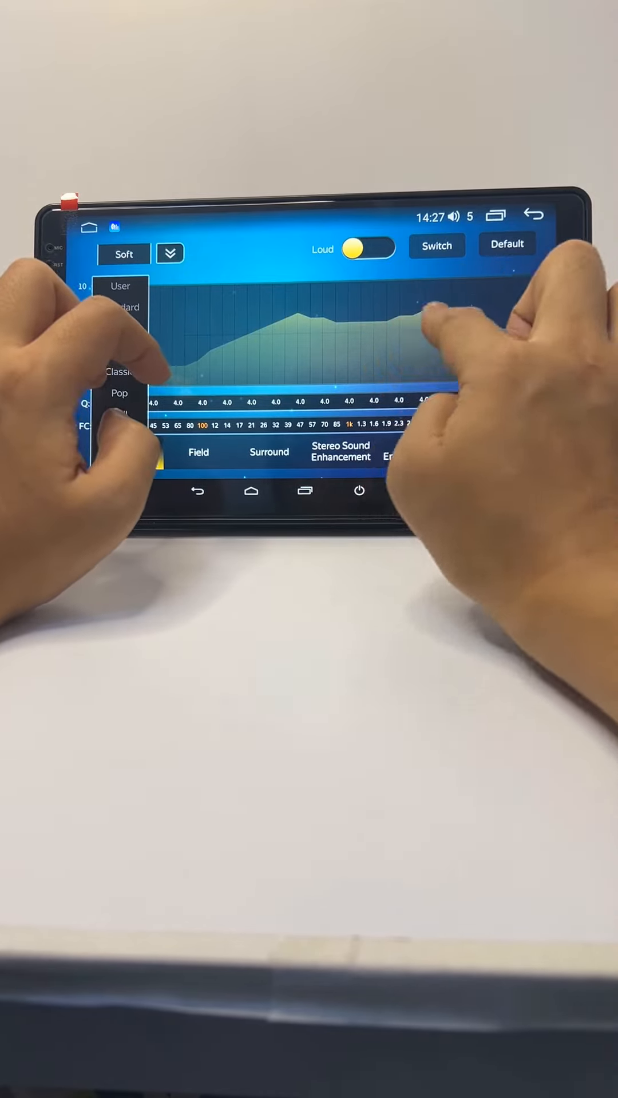
left_click(169, 253)
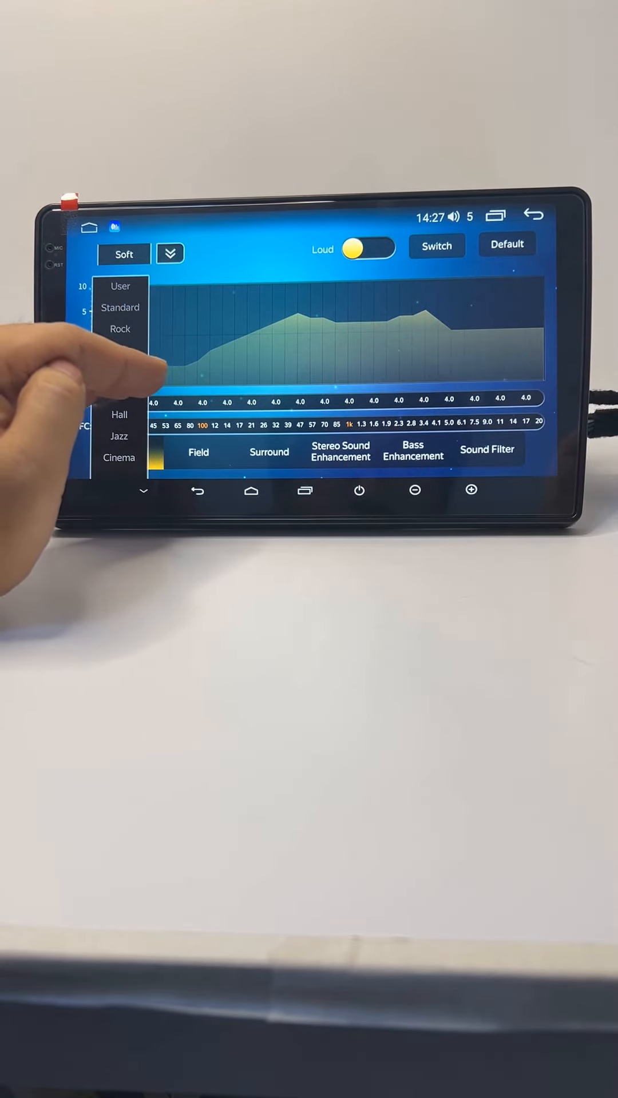
left_click(122, 371)
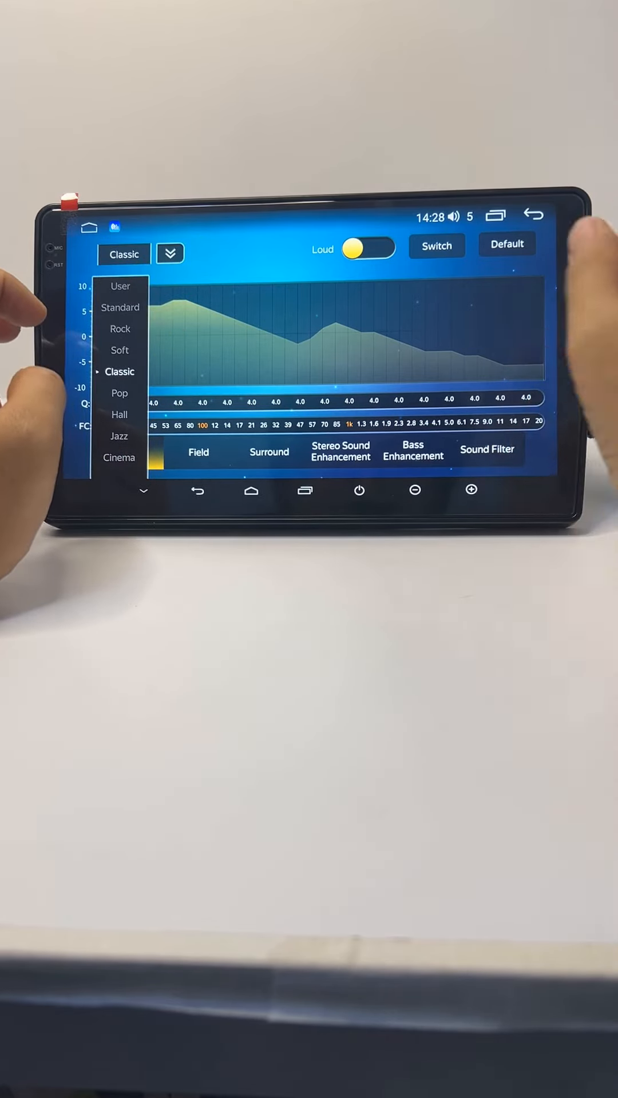
left_click(119, 393)
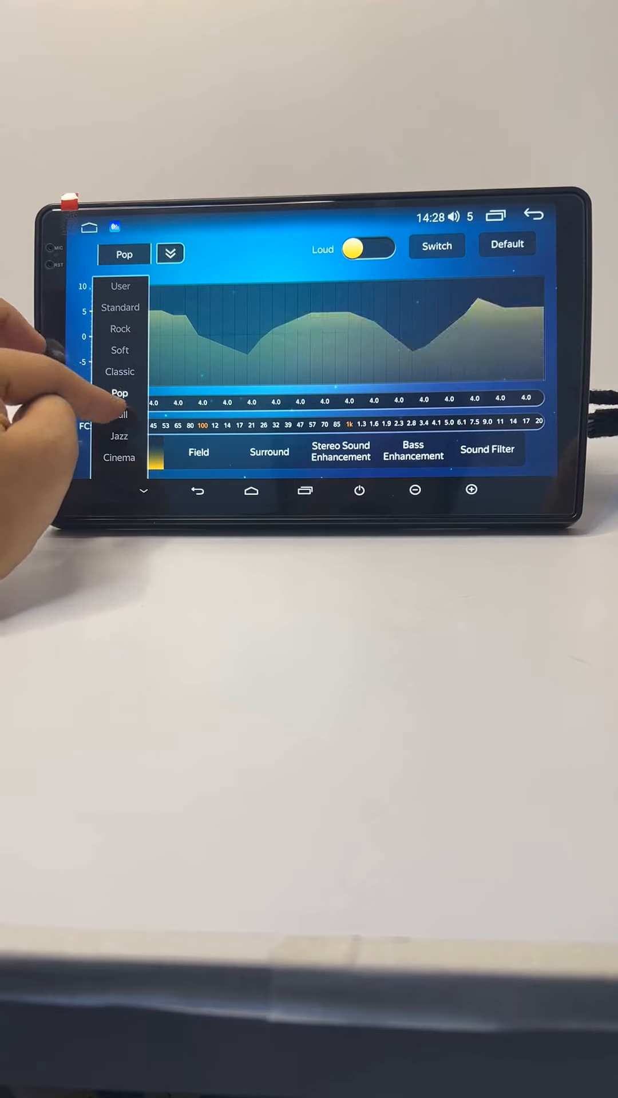
left_click(119, 436)
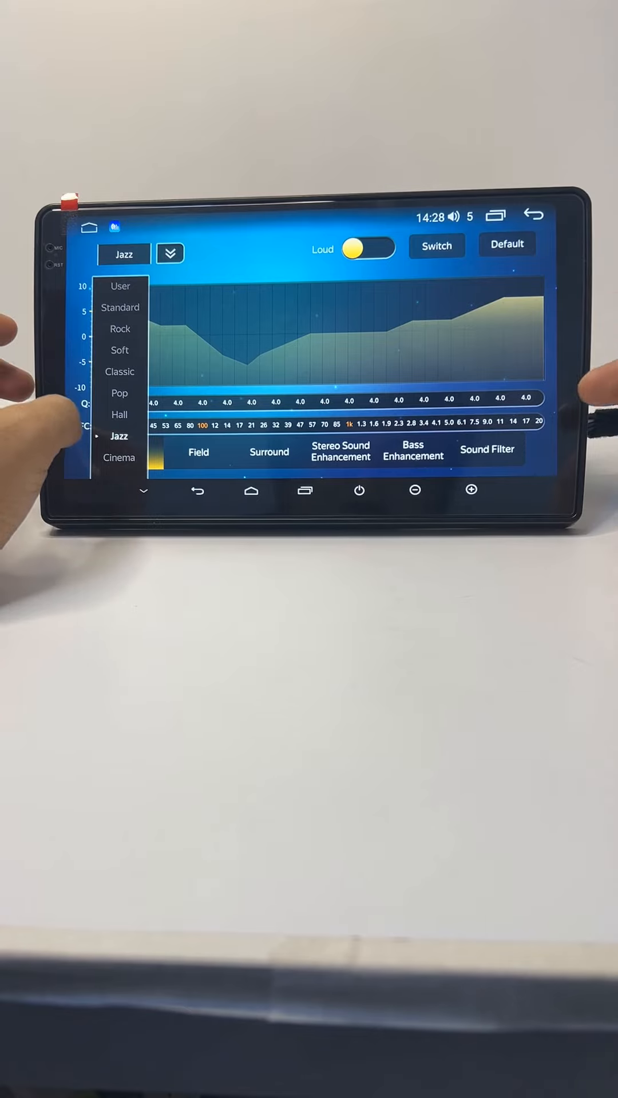
left_click(120, 286)
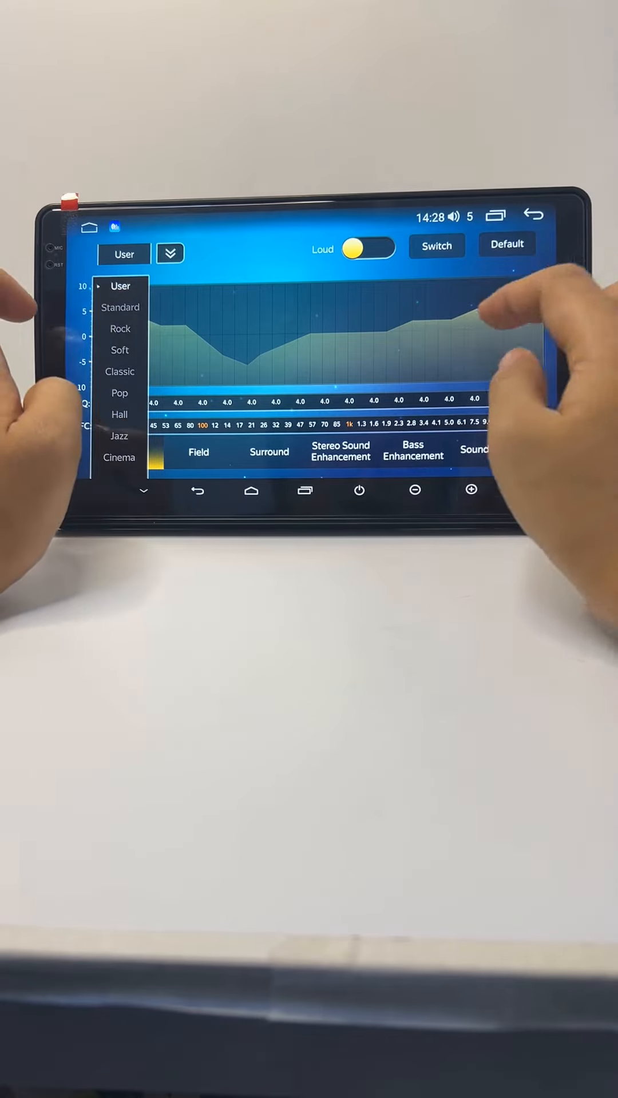